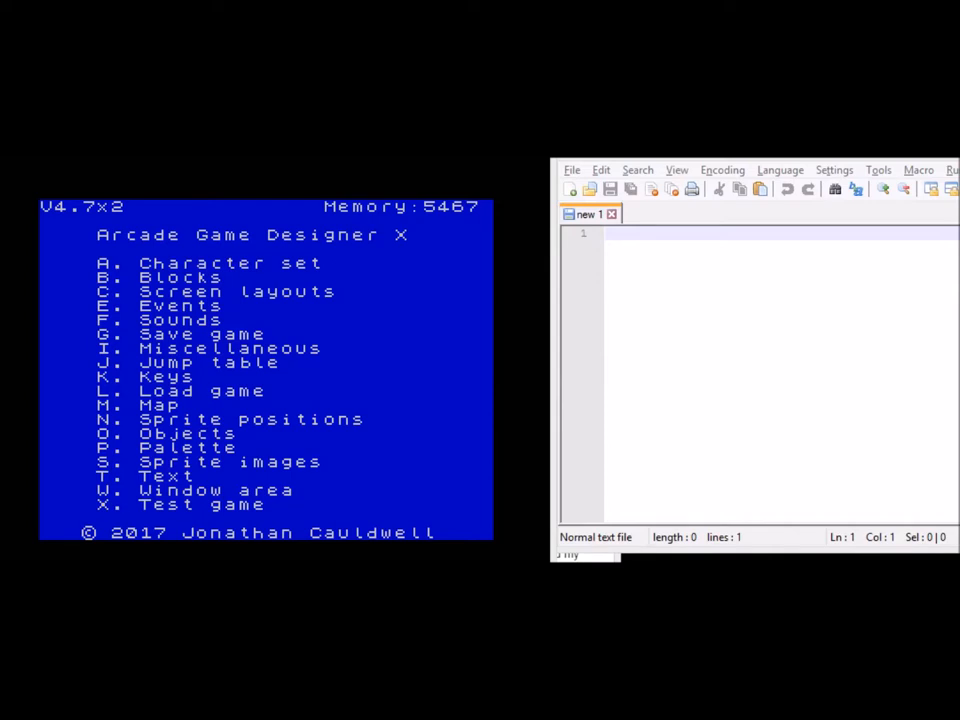
{"action": "mouse_move", "coordinate": [304, 344]}
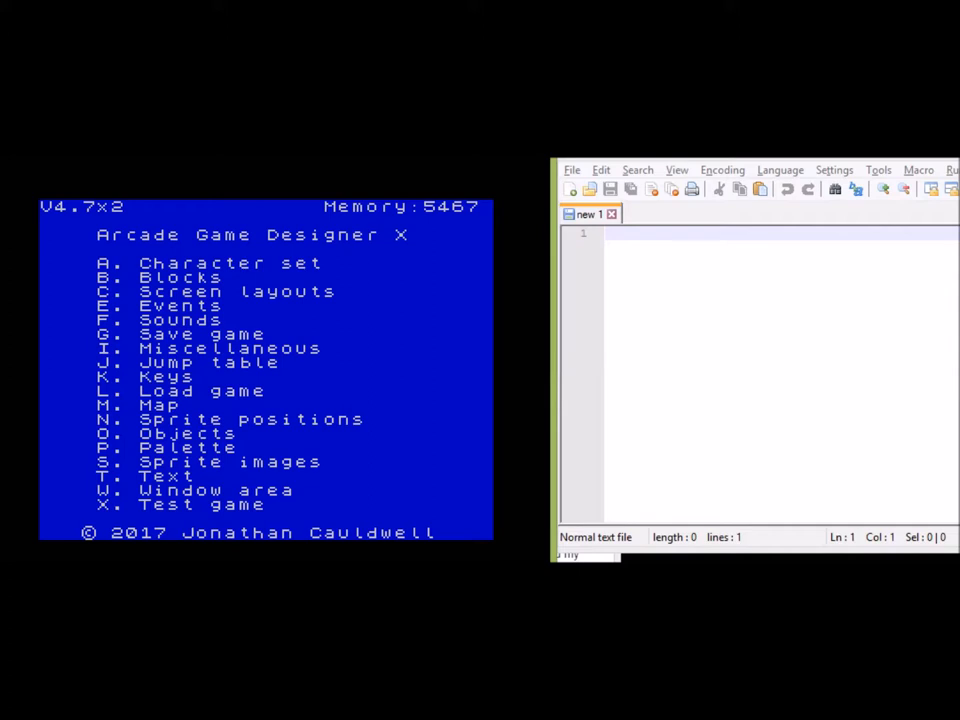
- Browse the events script in the AGD editor down to the PMA 237 lives-and-keys block
{"action": "key", "text": "e"}
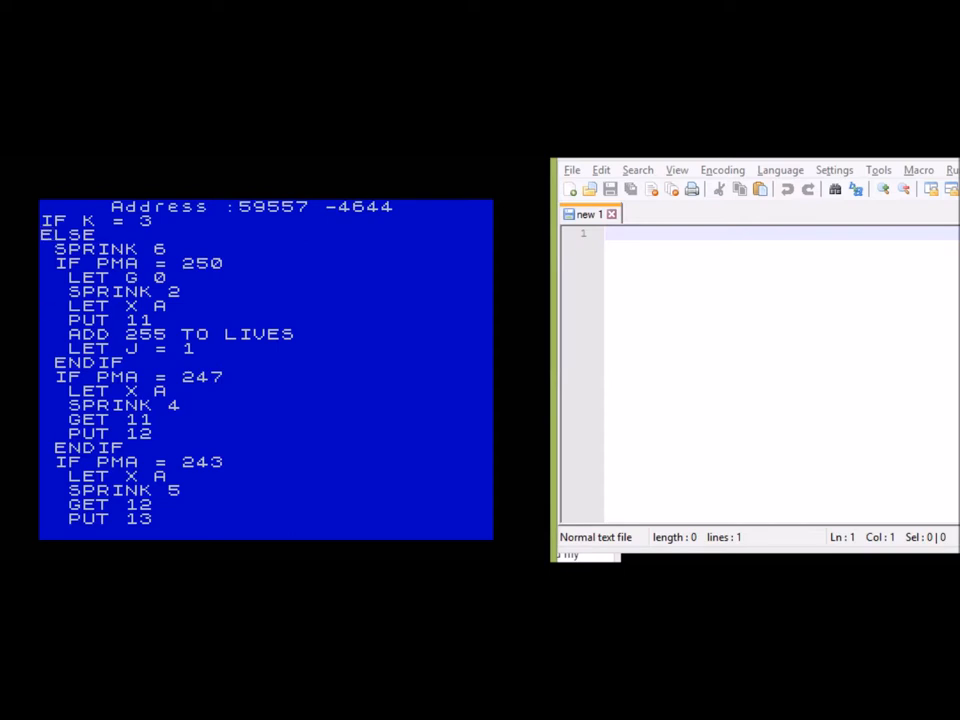
{"action": "scroll", "scroll_direction": "down", "scroll_amount": 3}
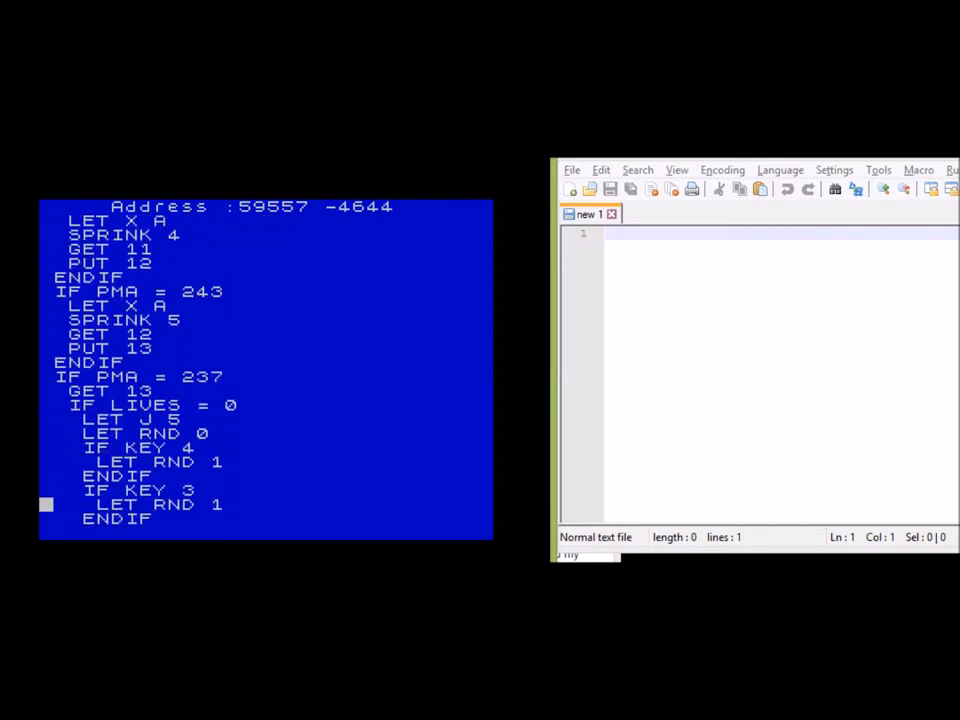
{"action": "scroll", "scroll_direction": "down", "scroll_amount": 3}
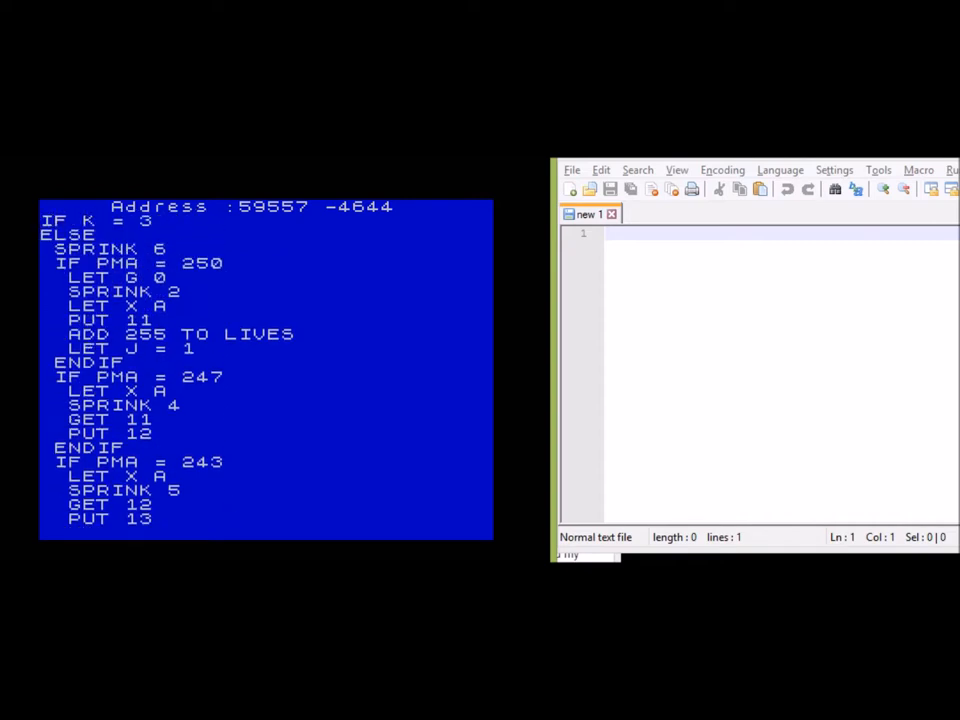
{"action": "mouse_move", "coordinate": [384, 212]}
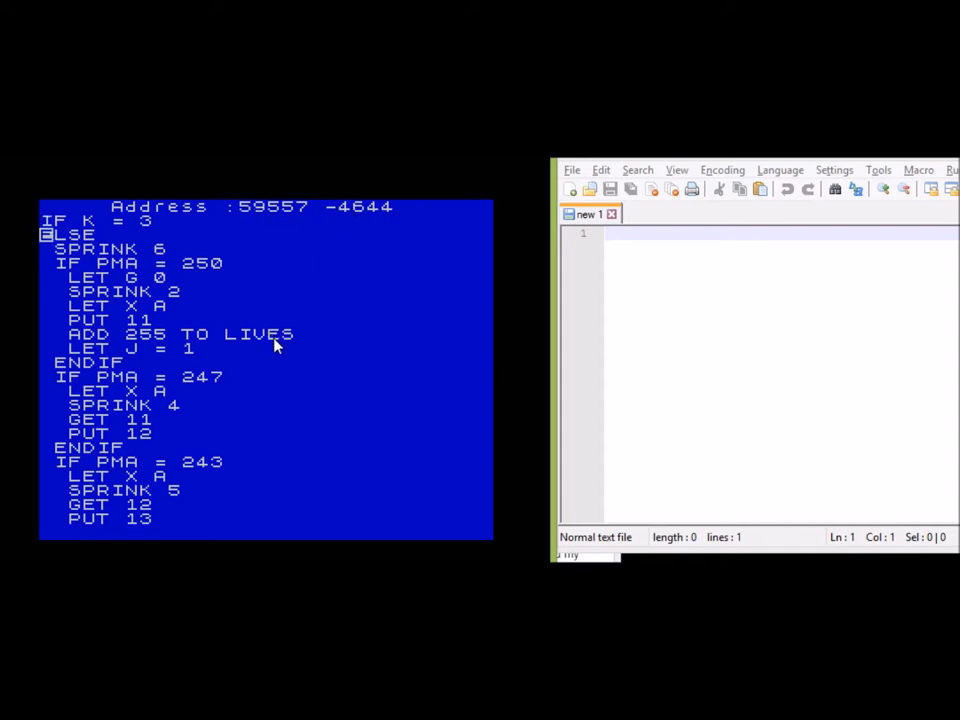
{"action": "scroll", "scroll_direction": "down", "scroll_amount": 3}
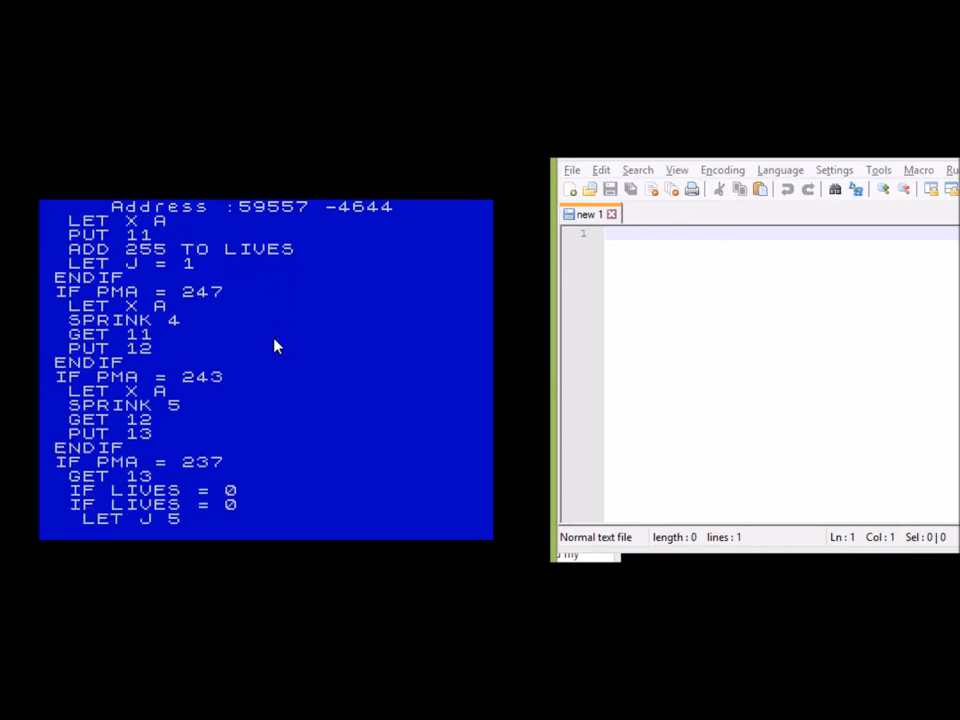
{"action": "scroll", "scroll_direction": "down", "scroll_amount": 3}
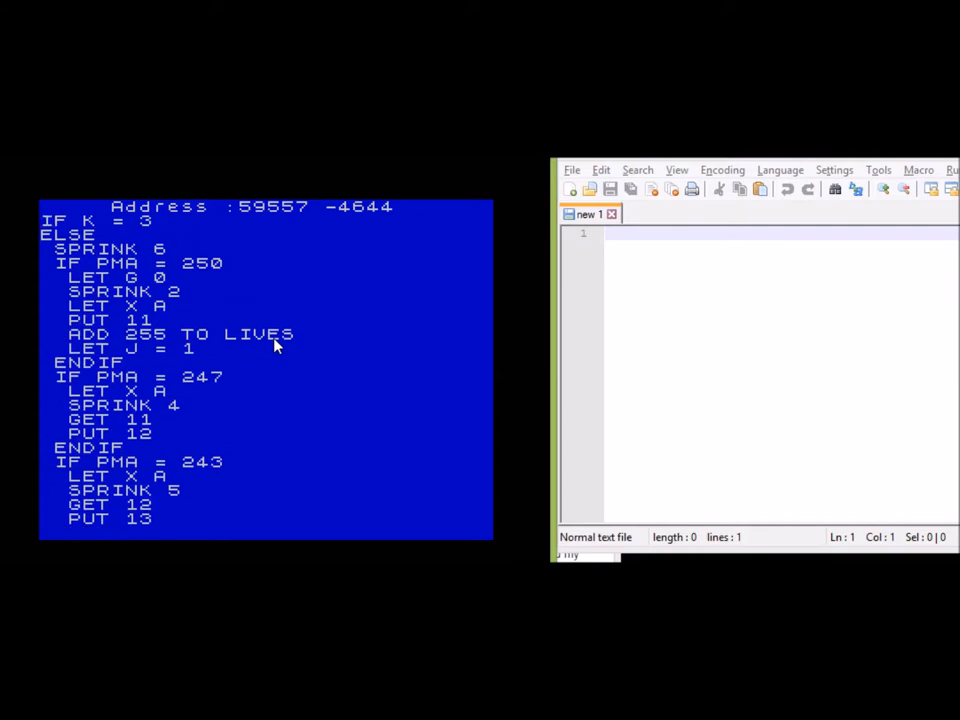
{"action": "mouse_move", "coordinate": [290, 316]}
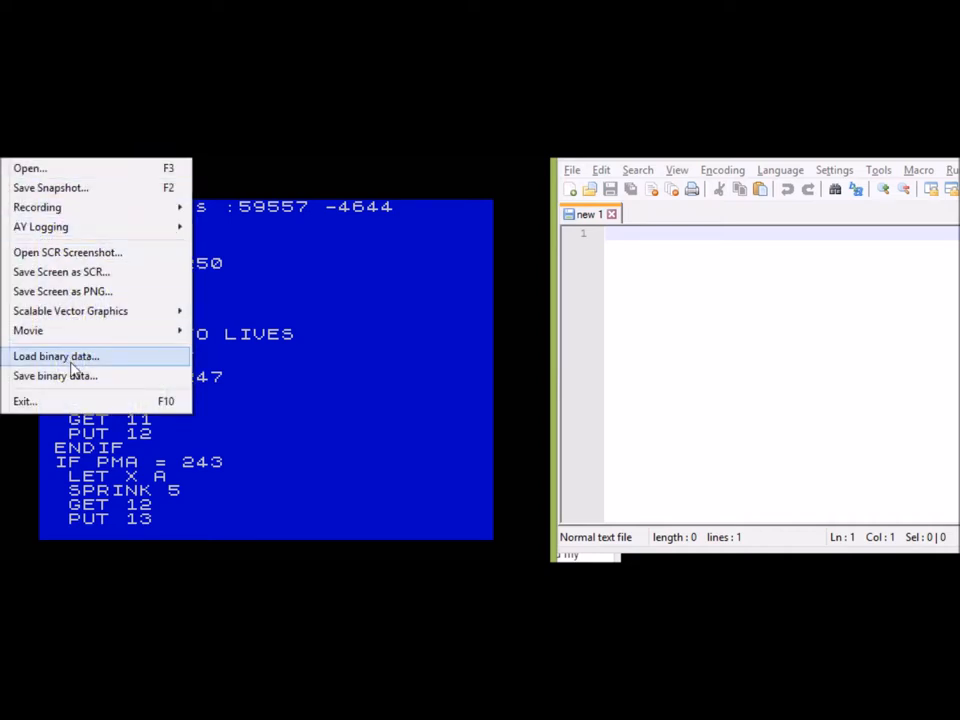
- Start a Save Binary Data export targeting AGDscript.txt, replacing the existing file
{"action": "left_click", "coordinate": [56, 356]}
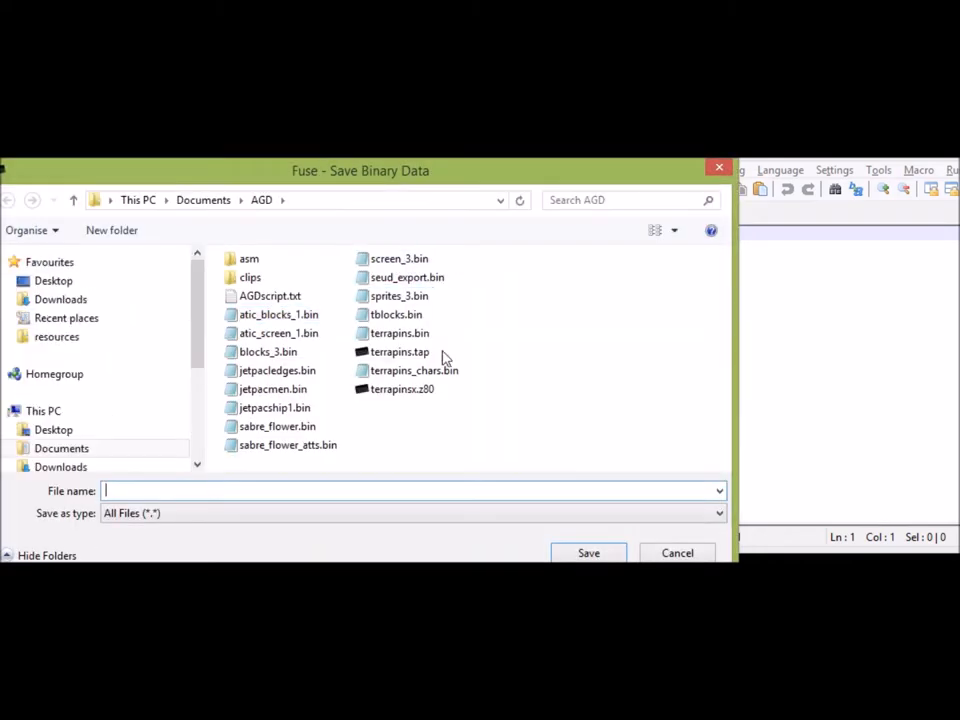
{"action": "left_click", "coordinate": [268, 296]}
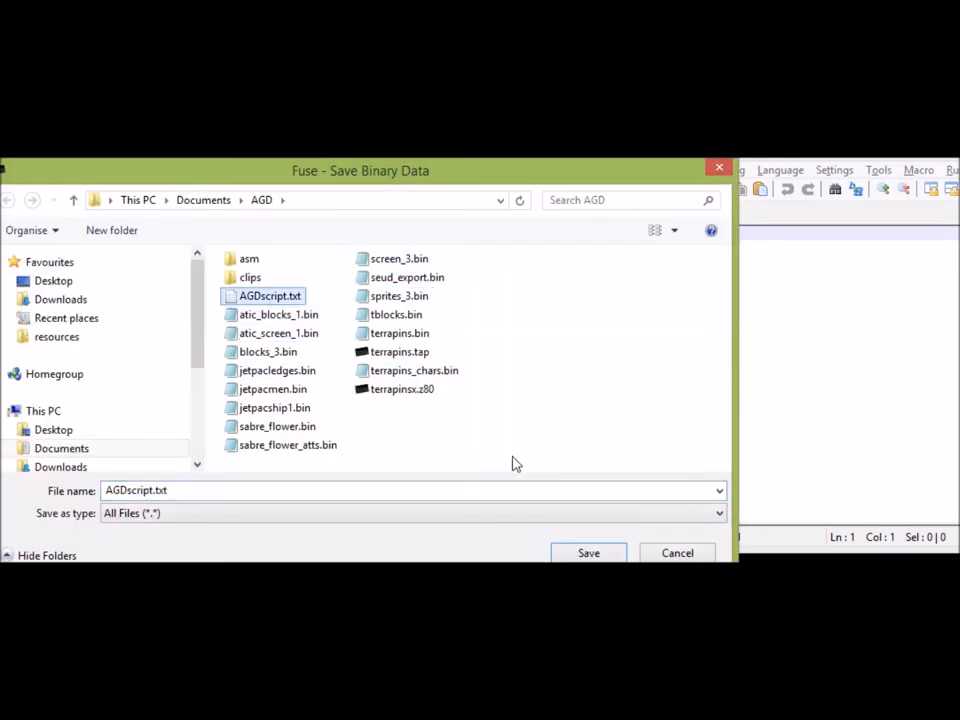
{"action": "left_click", "coordinate": [588, 552]}
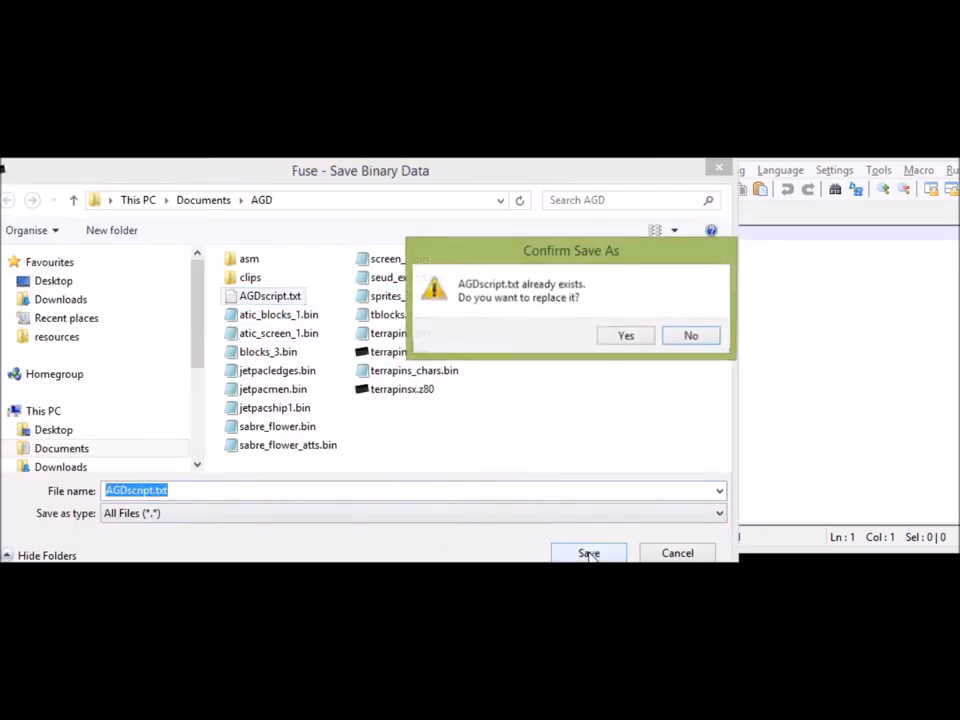
{"action": "left_click", "coordinate": [624, 336]}
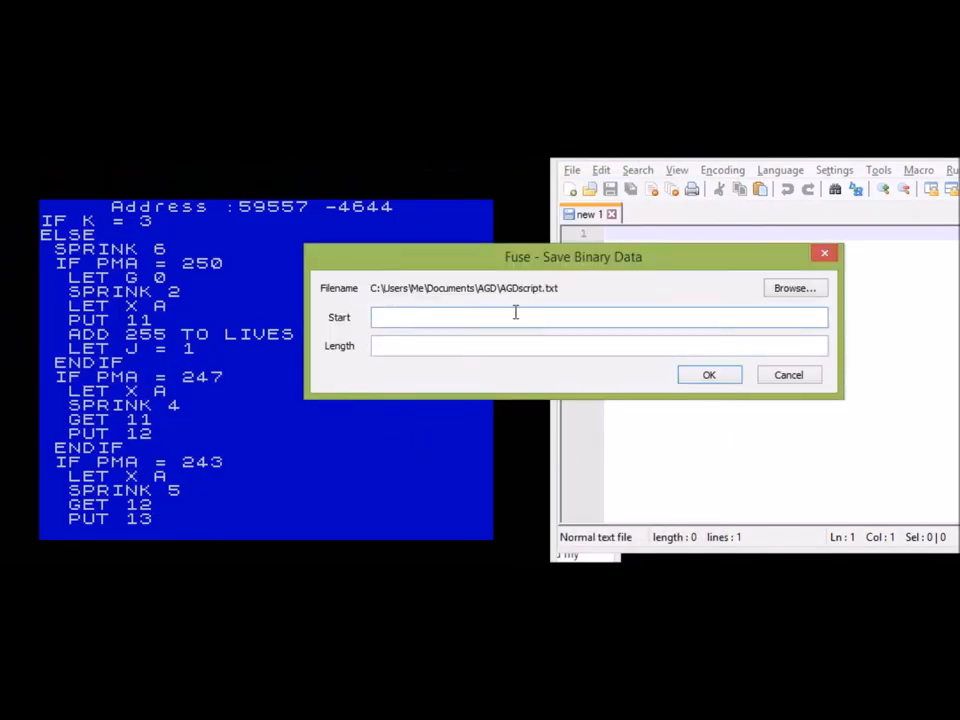
- Export the block with Start 59557 and Length 4644 to AGDscript.txt
{"action": "type", "text": "5955"}
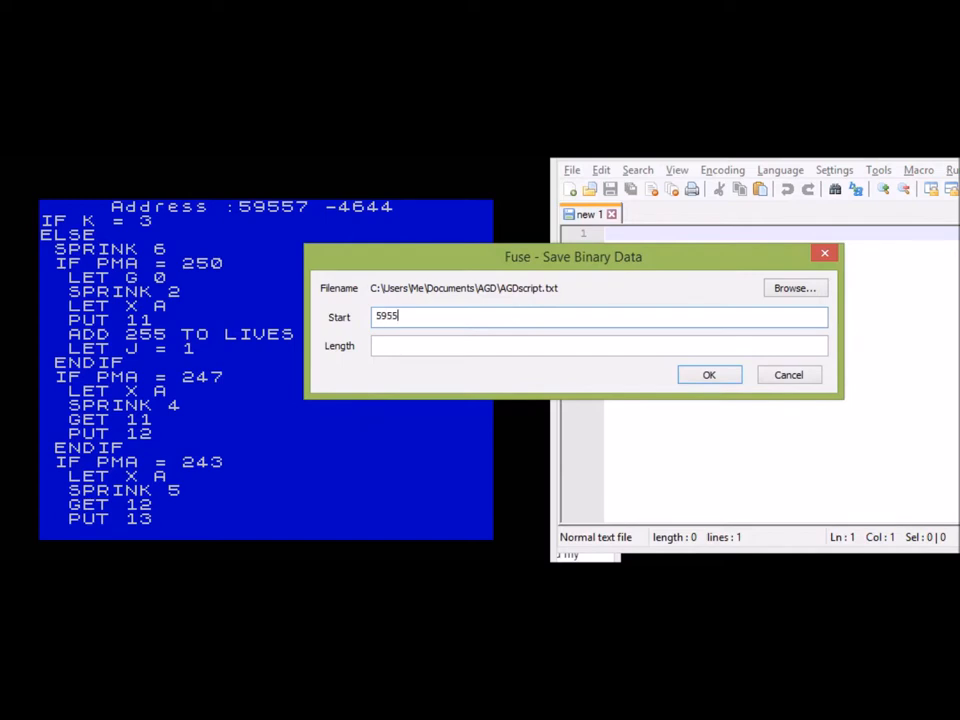
{"action": "type", "text": "464"}
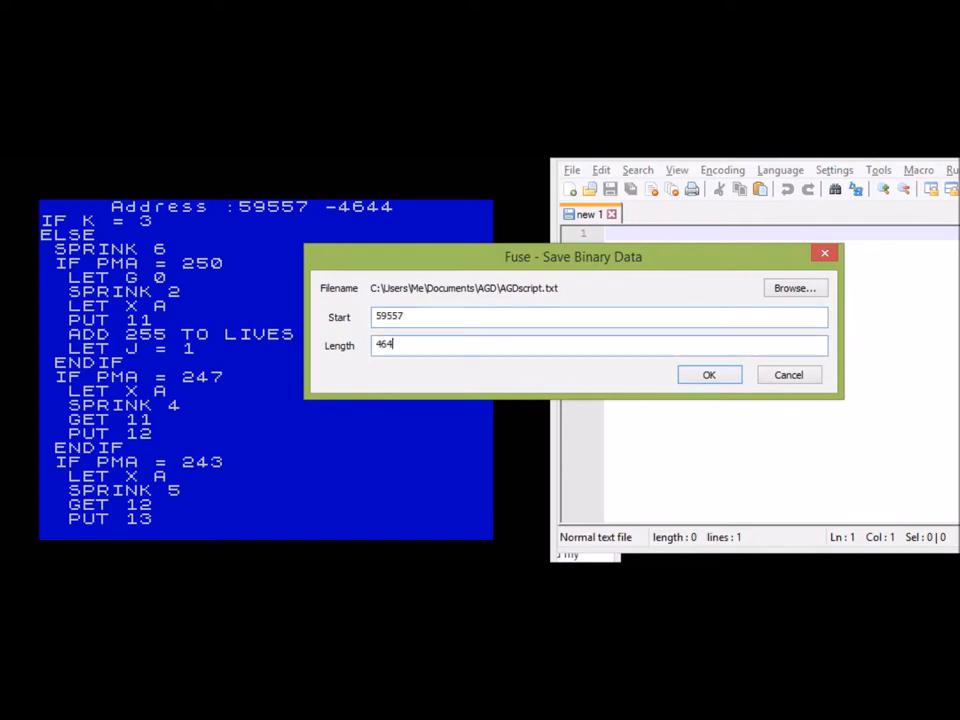
{"action": "type", "text": "4"}
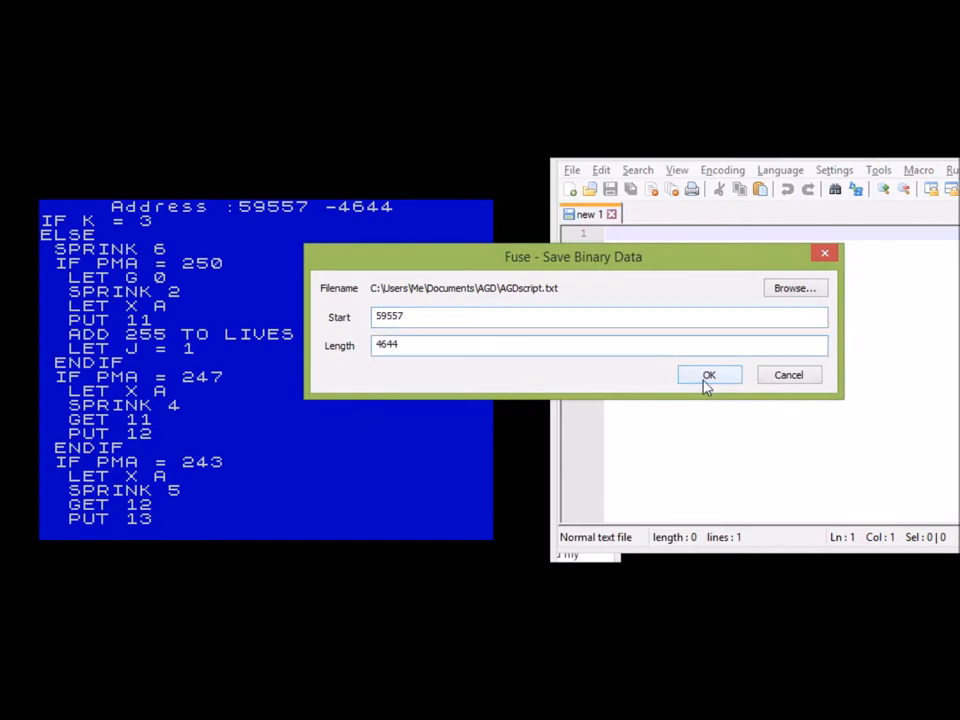
{"action": "left_click", "coordinate": [708, 374]}
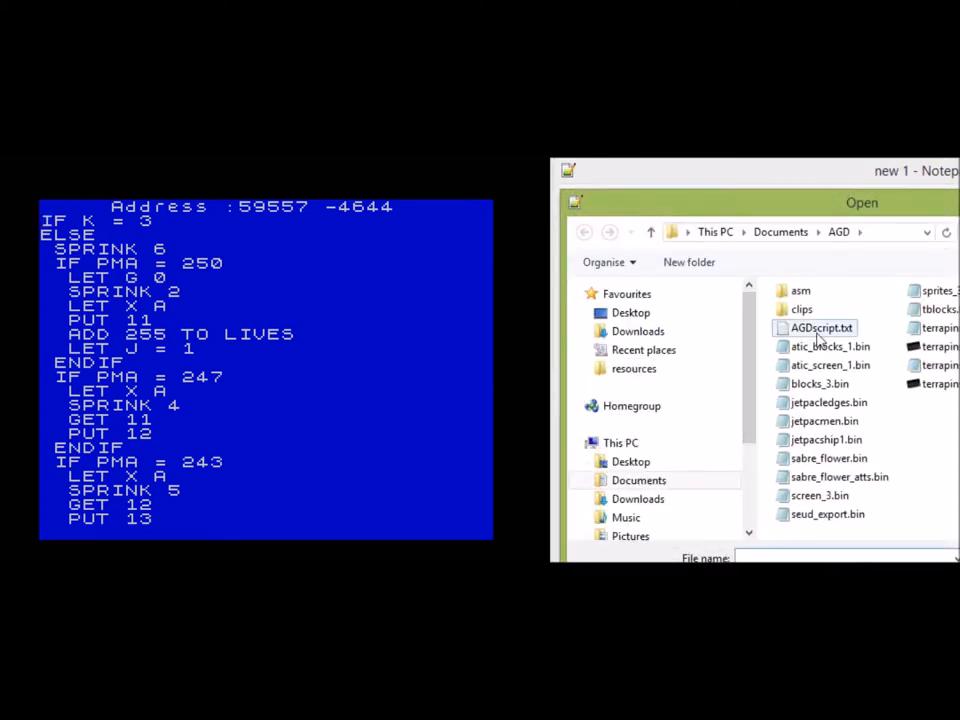
- Load AGDscript.txt from the AGD folder into Notepad++ and view its first lines
{"action": "left_click", "coordinate": [820, 328]}
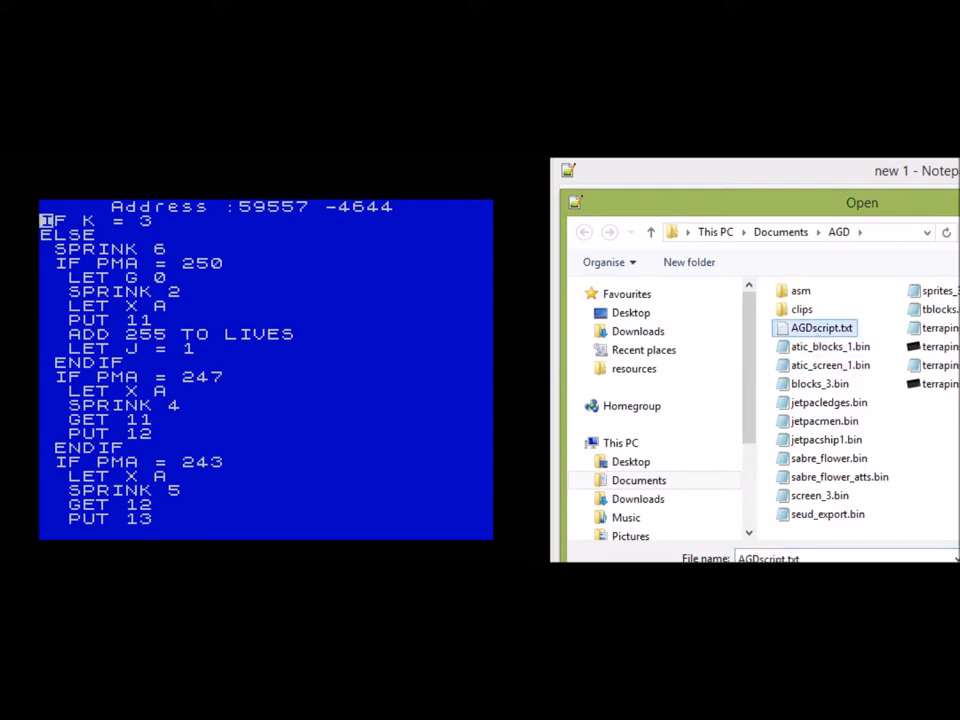
{"action": "double_click", "coordinate": [820, 328]}
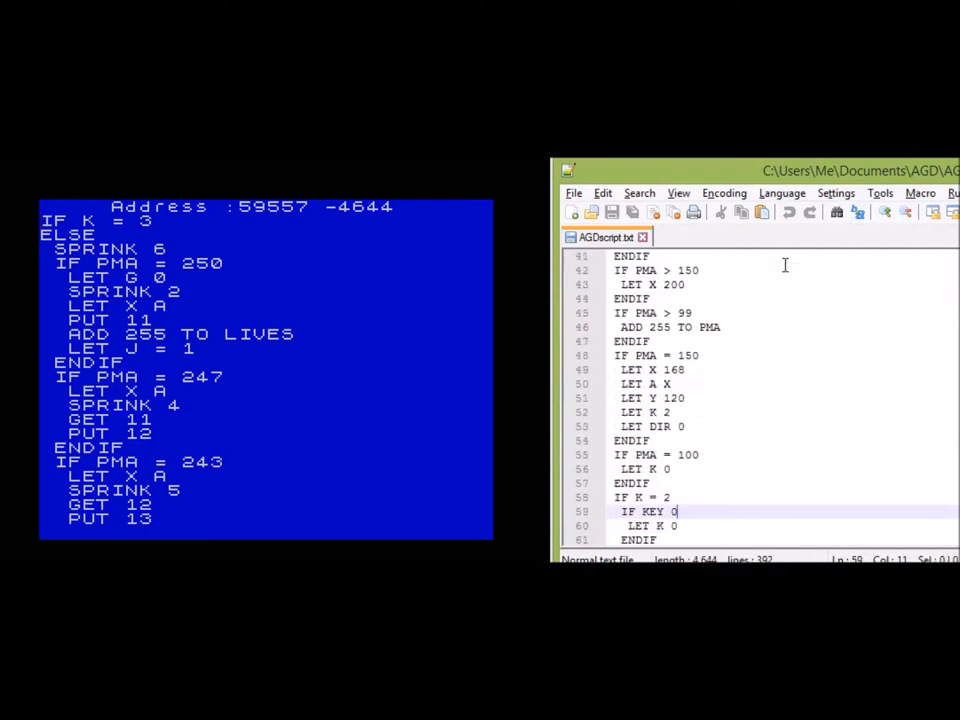
{"action": "scroll", "scroll_direction": "up", "scroll_amount": 3}
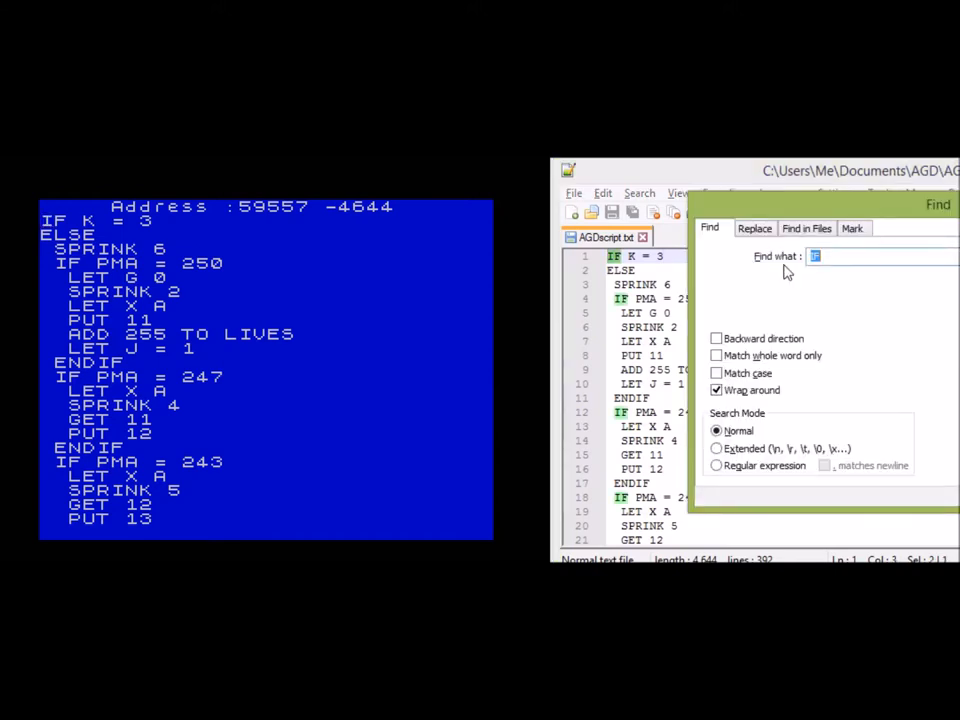
- Search AGDscript.txt for 'obj' and then 'get'
{"action": "type", "text": "obj"}
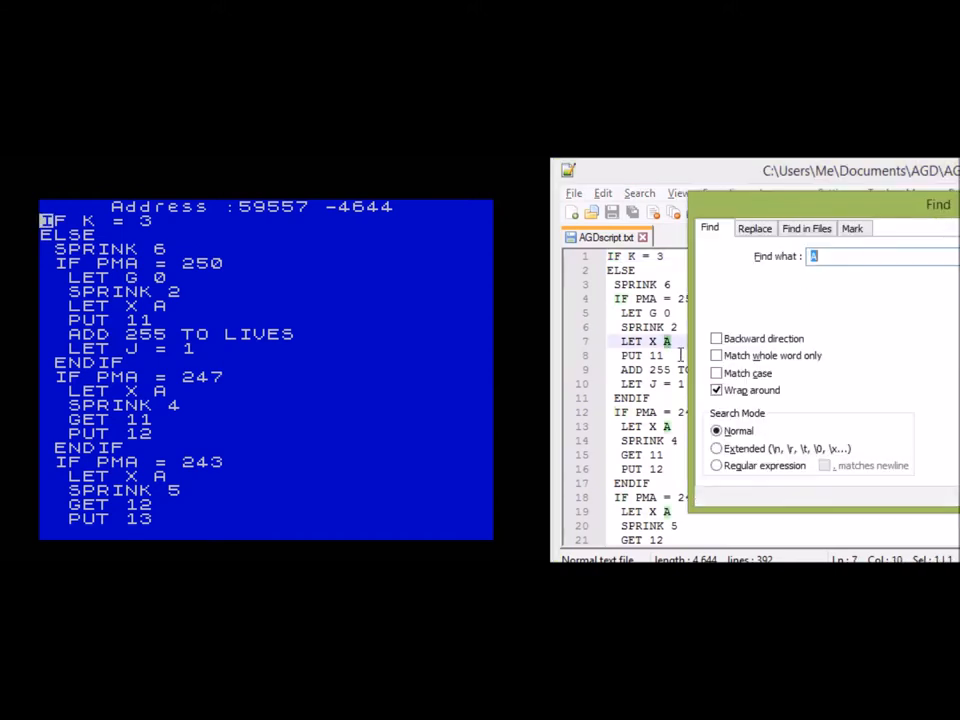
{"action": "mouse_move", "coordinate": [776, 324]}
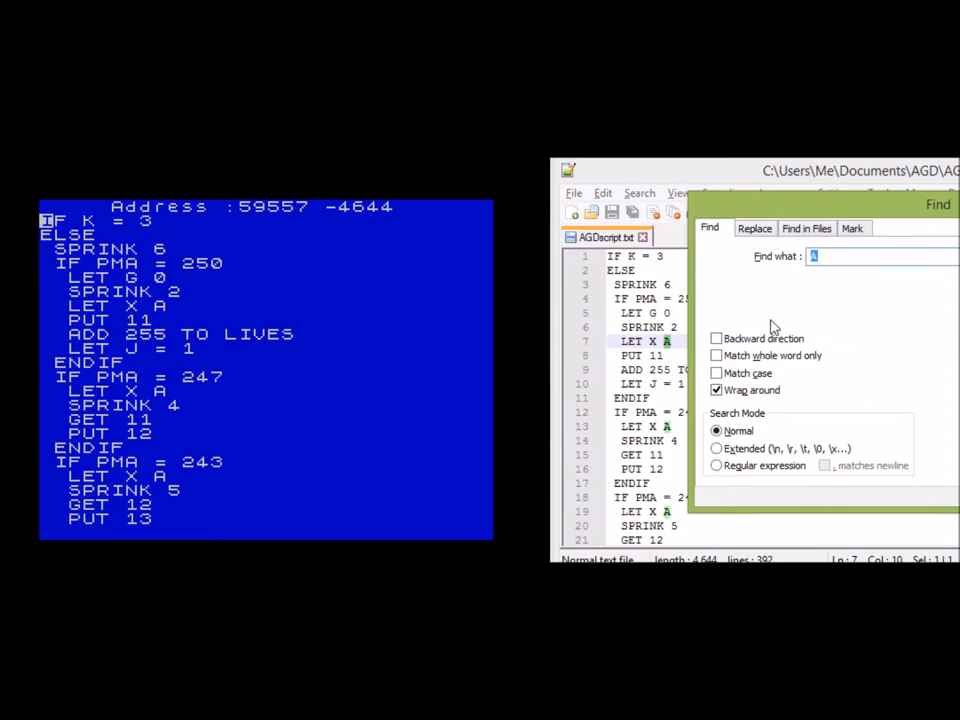
{"action": "type", "text": "get"}
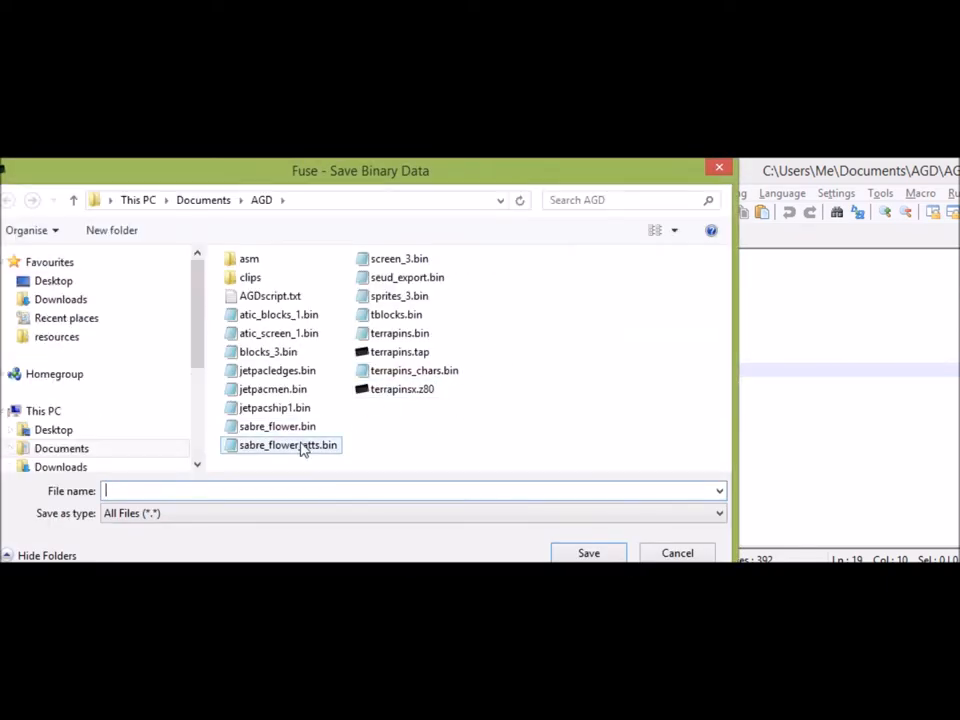
- Save binary data to AGDscript.txt with Start 59557 and Length 4654
{"action": "left_click", "coordinate": [268, 296]}
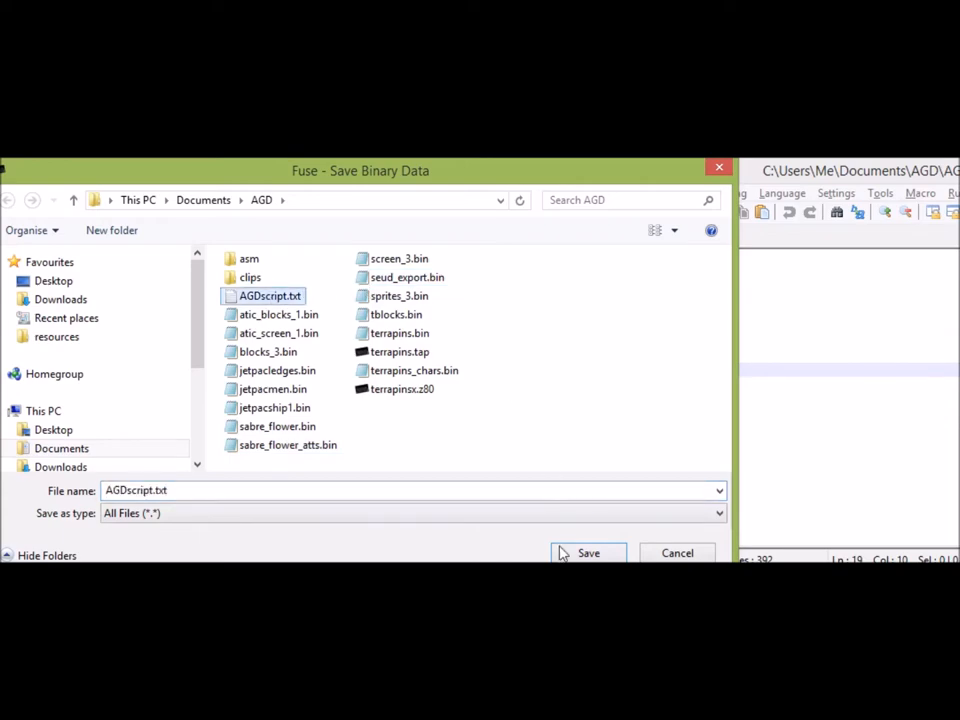
{"action": "left_click", "coordinate": [588, 552]}
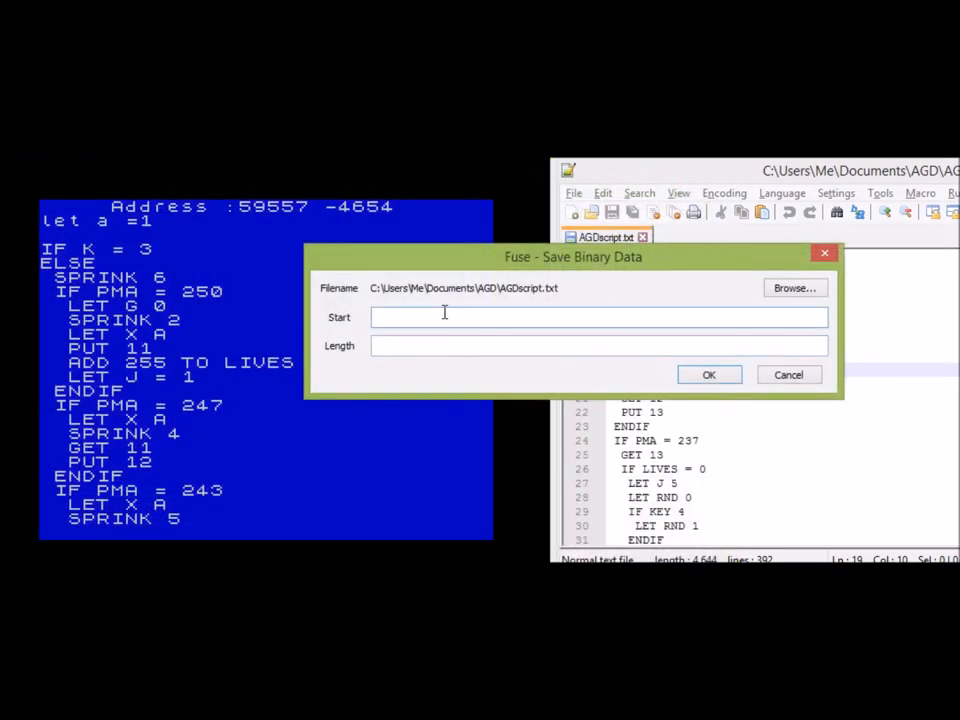
{"action": "type", "text": "5"}
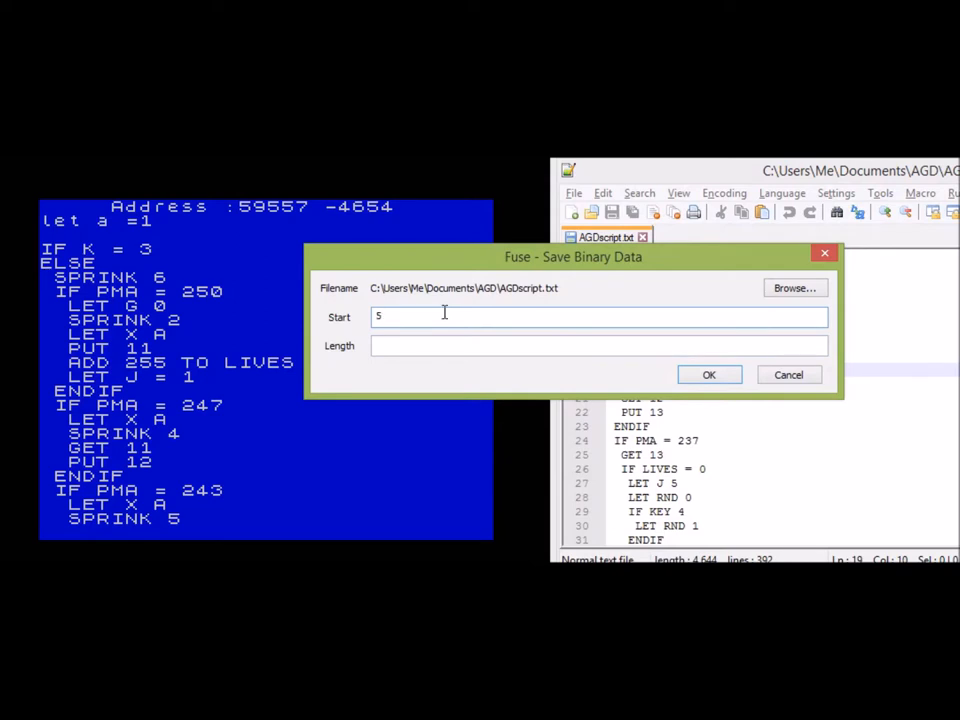
{"action": "type", "text": "9557"}
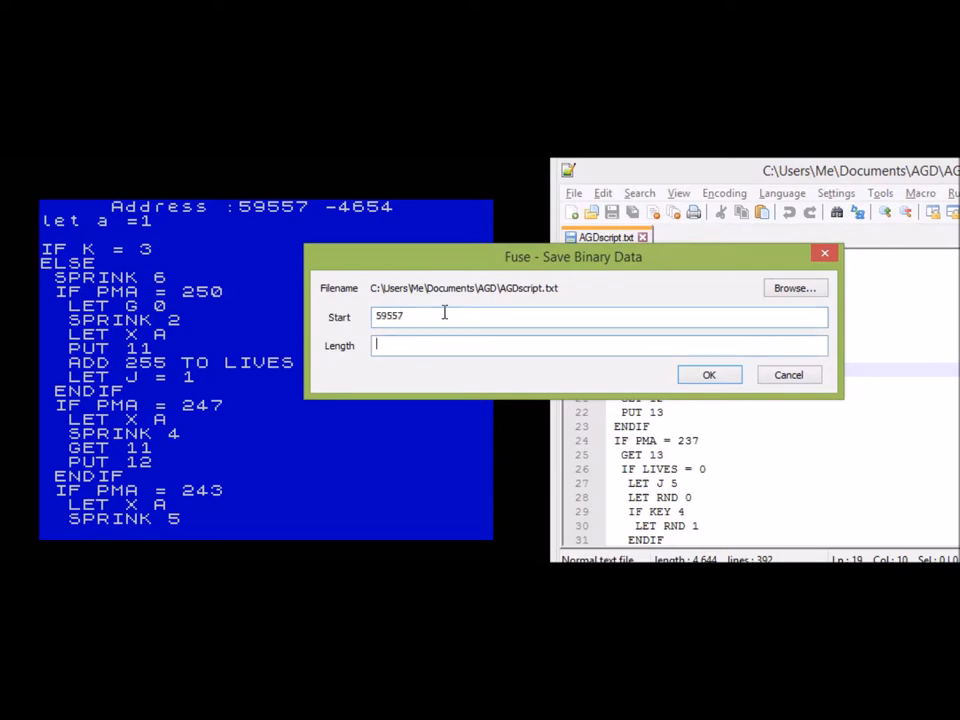
{"action": "type", "text": "4654"}
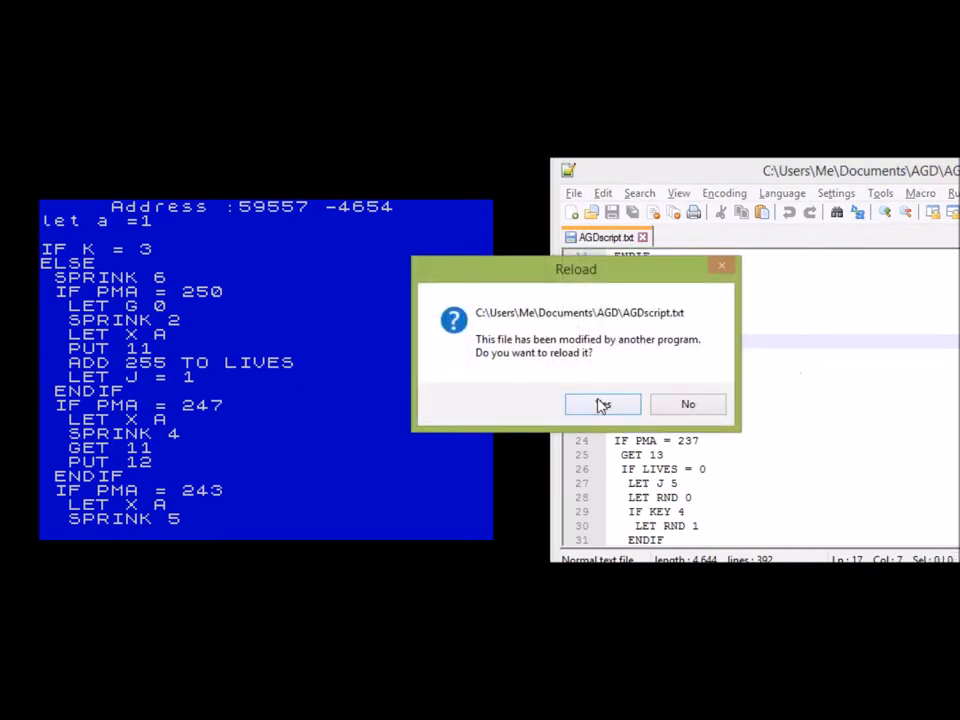
- Reload AGDscript.txt in Notepad++, now beginning with 'let a =1'
{"action": "left_click", "coordinate": [602, 404]}
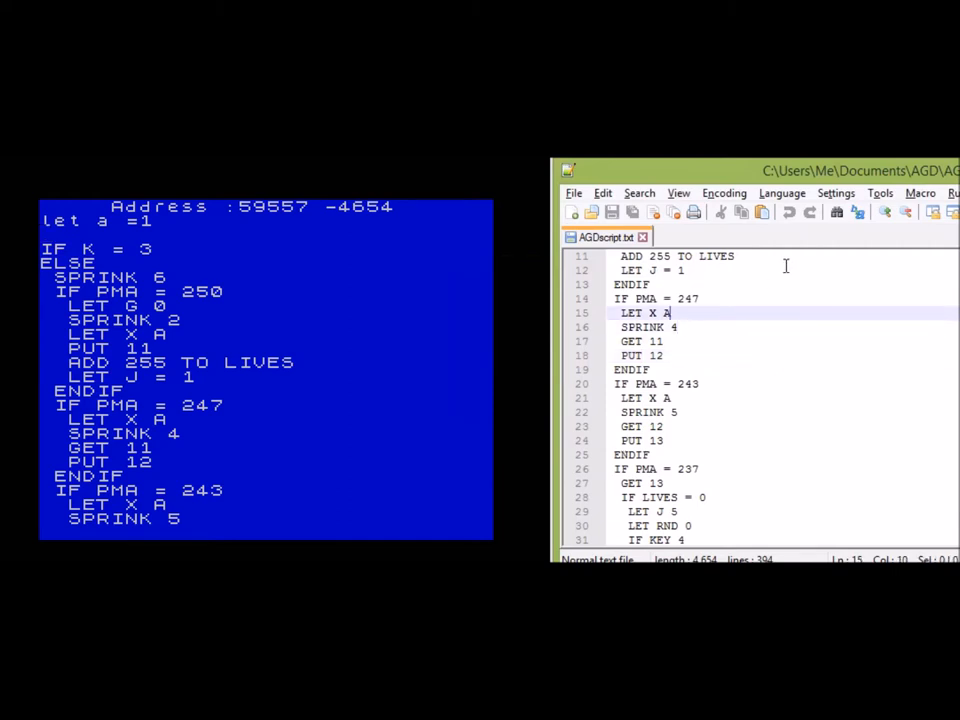
{"action": "scroll", "scroll_direction": "up", "scroll_amount": 3}
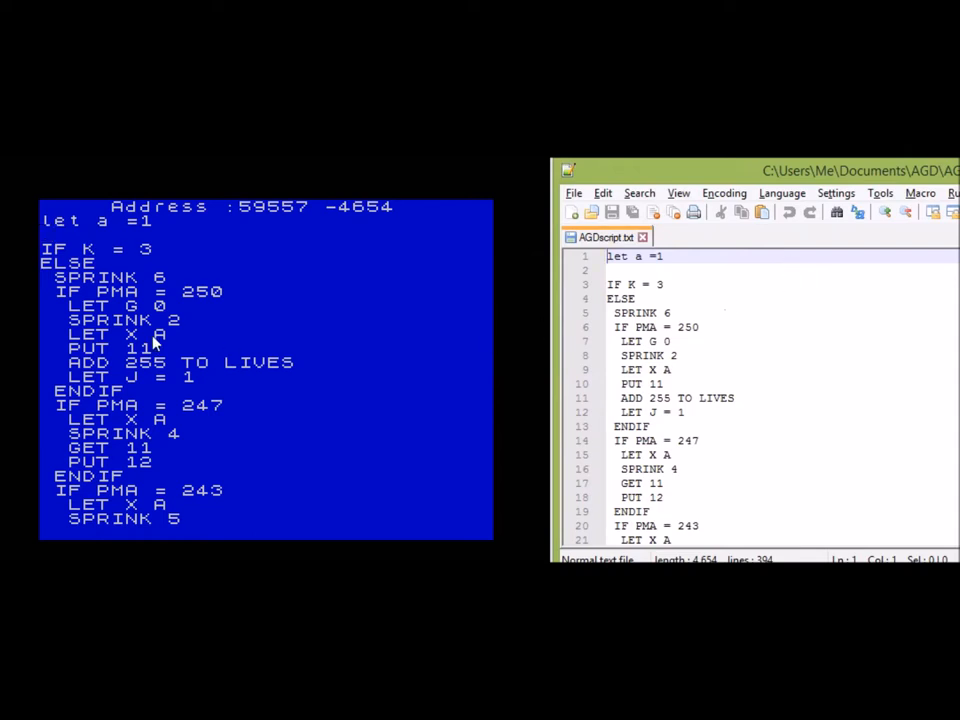
{"action": "mouse_move", "coordinate": [304, 384]}
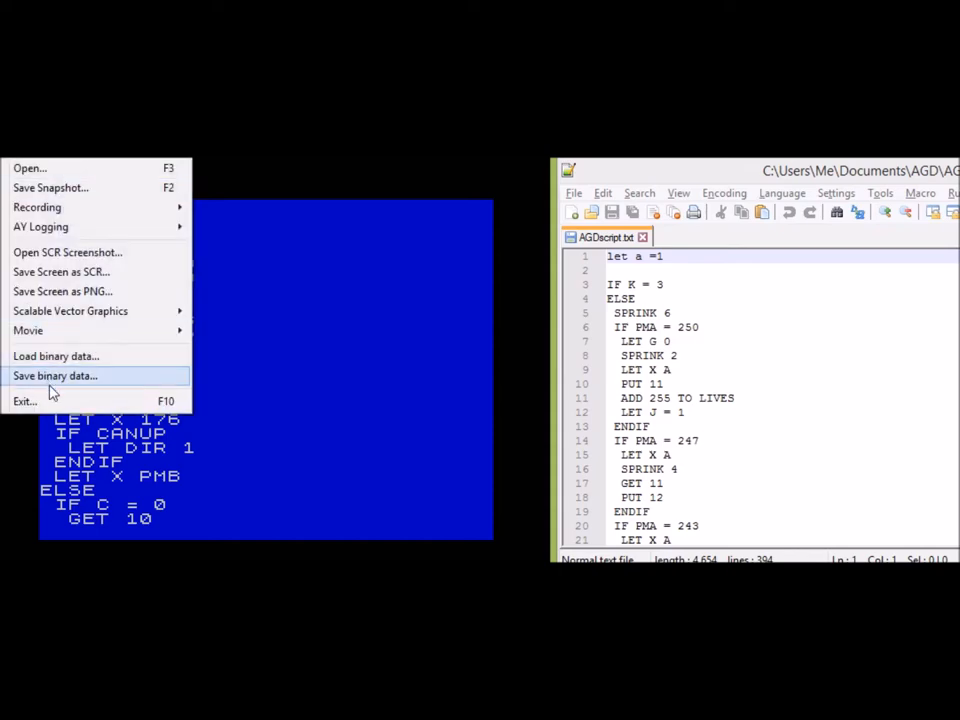
- Begin a Save Binary Data export over AGDscript.txt, confirming the replace
{"action": "left_click", "coordinate": [56, 376]}
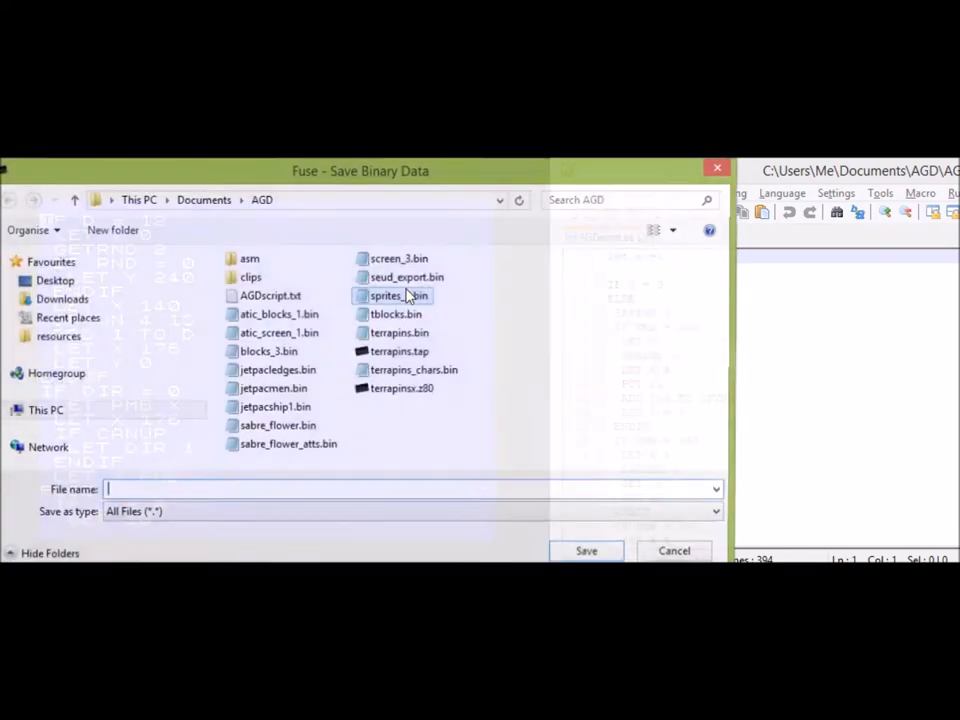
{"action": "left_click", "coordinate": [270, 296]}
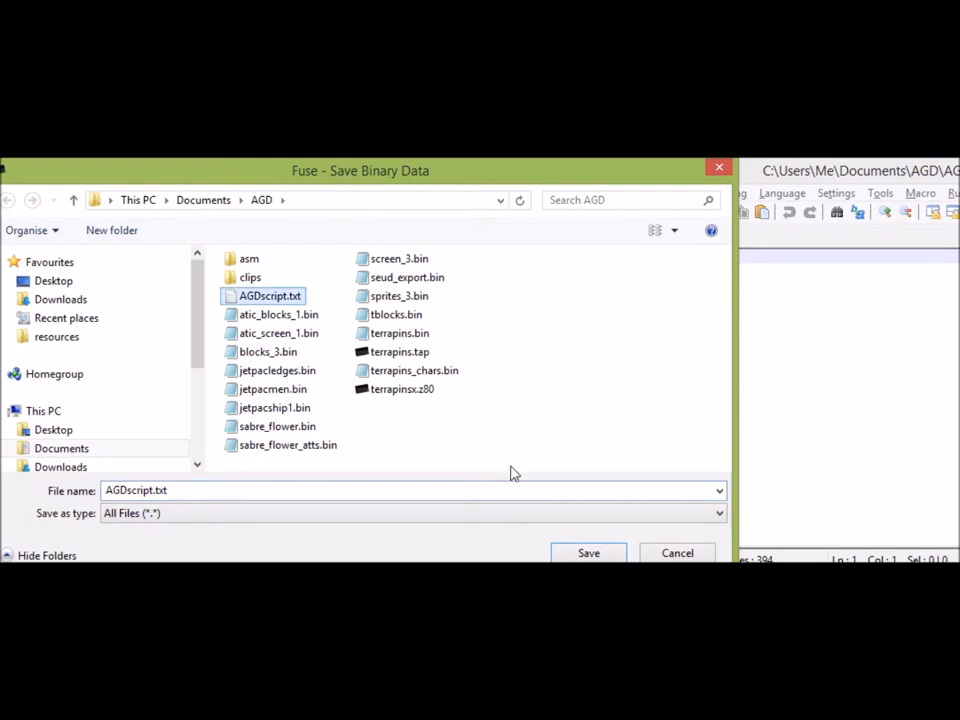
{"action": "left_click", "coordinate": [588, 552]}
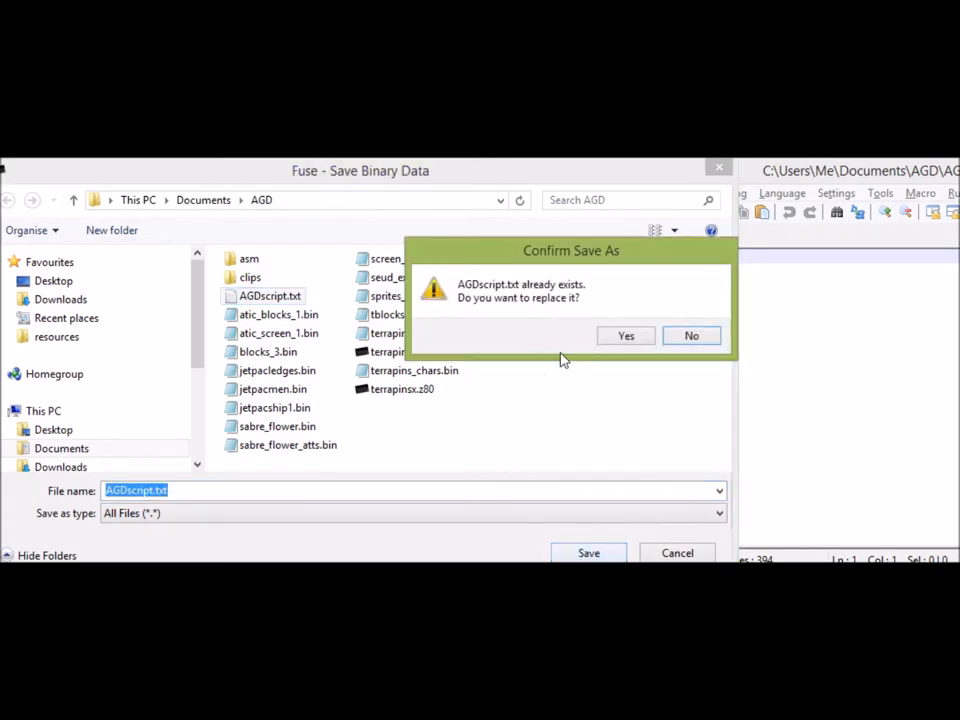
{"action": "left_click", "coordinate": [626, 336]}
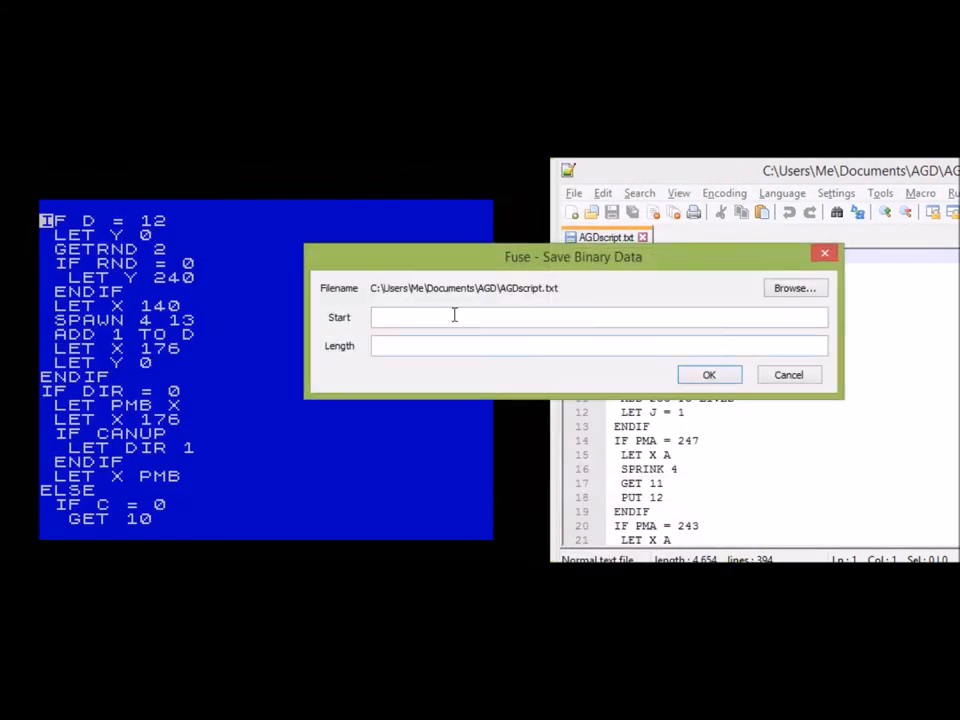
{"action": "left_click", "coordinate": [788, 374]}
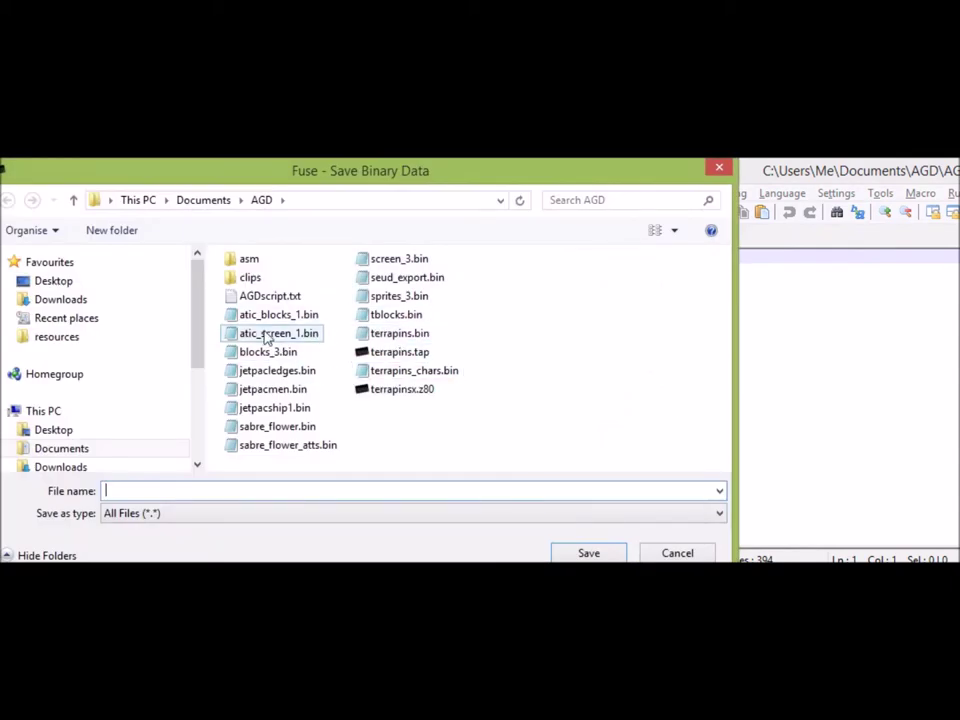
- Export 1094 bytes from Start 59557 over AGDscript.txt
{"action": "left_click", "coordinate": [588, 552]}
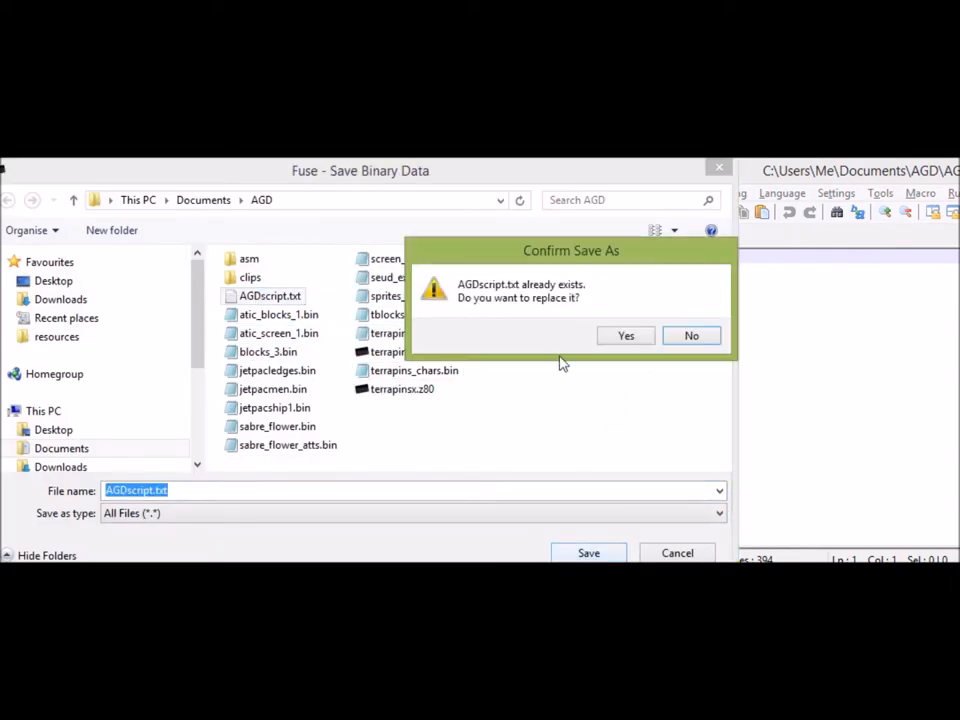
{"action": "left_click", "coordinate": [624, 336]}
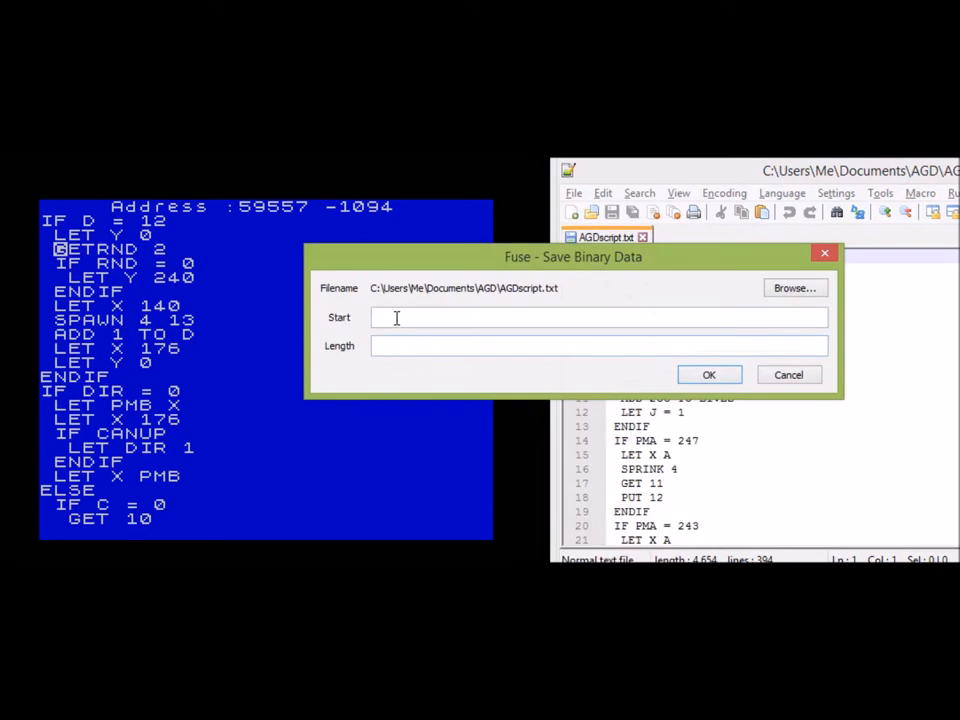
{"action": "type", "text": "59557"}
{"action": "type", "text": "109"}
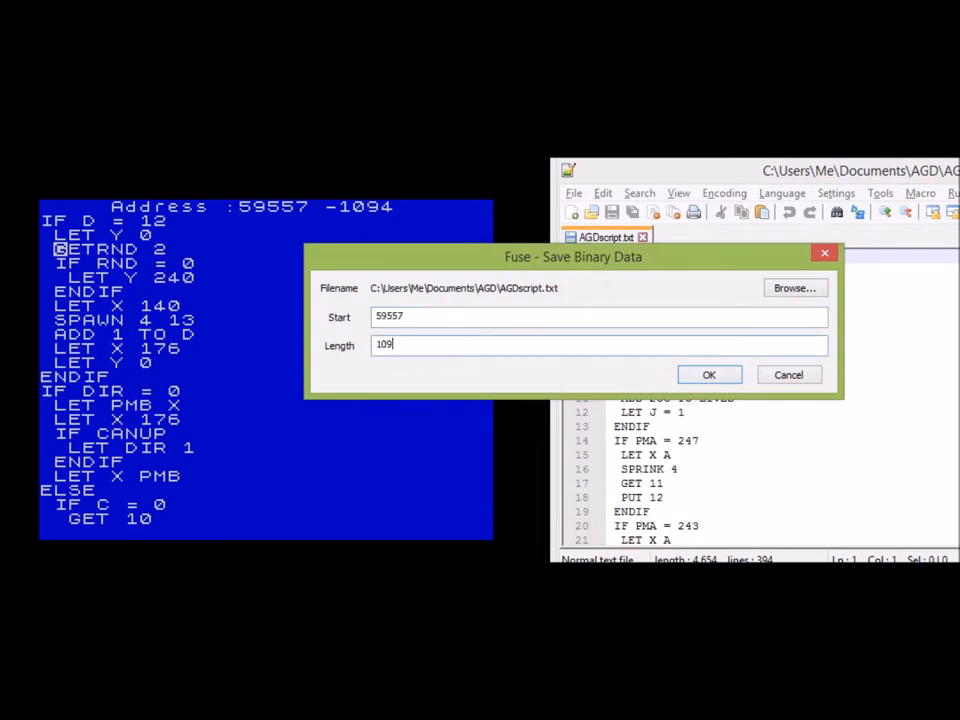
{"action": "type", "text": "4"}
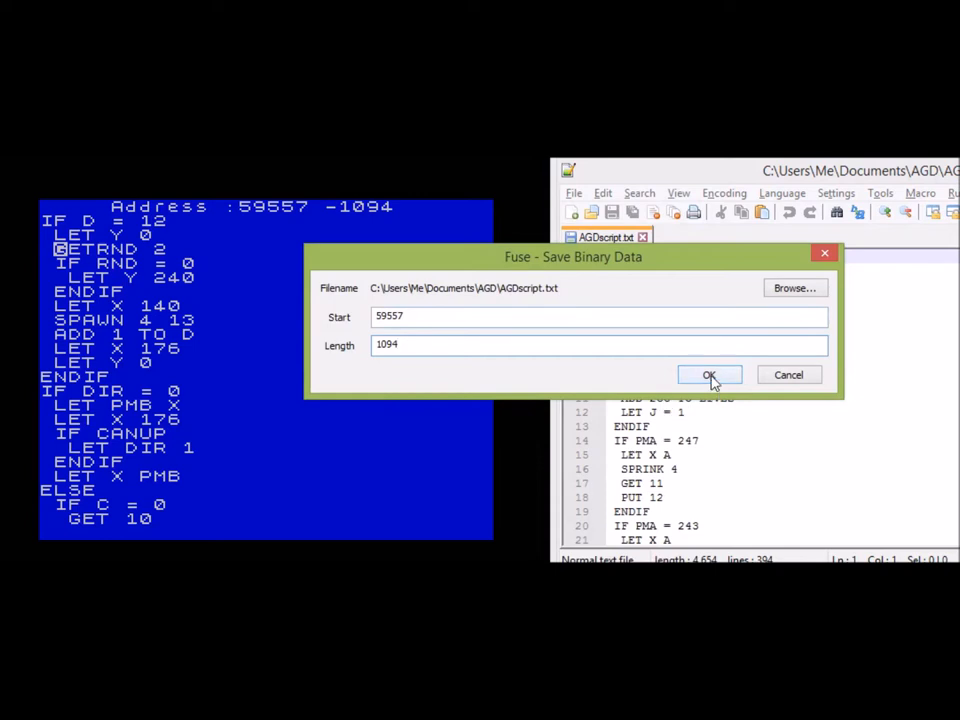
{"action": "left_click", "coordinate": [710, 374]}
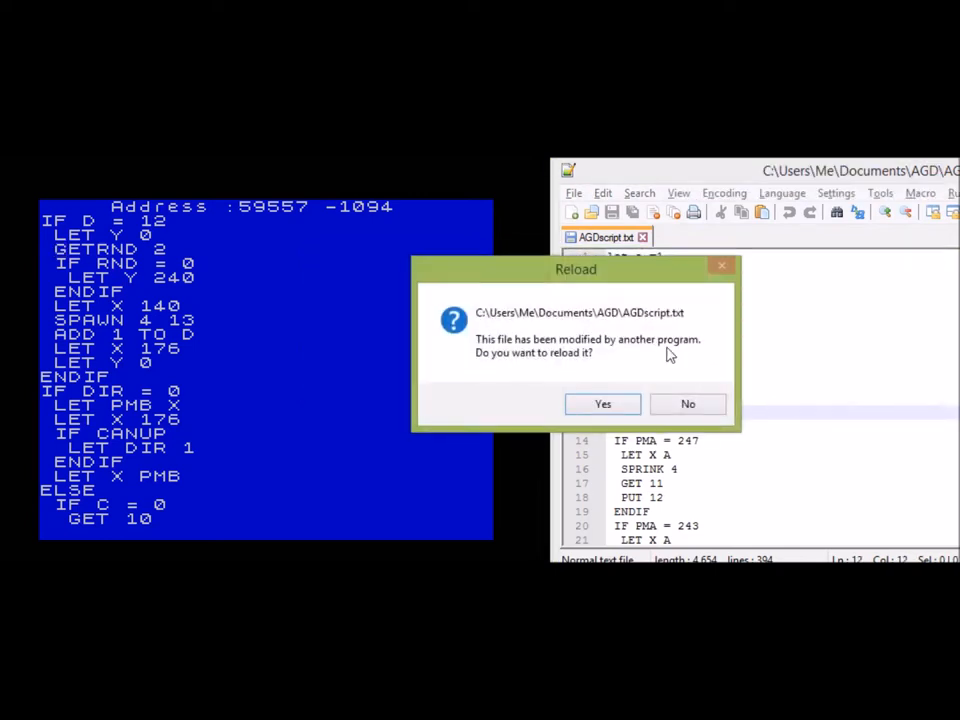
- Accept both Notepad++ reload prompts so the 1094-character script is shown
{"action": "left_click", "coordinate": [602, 404]}
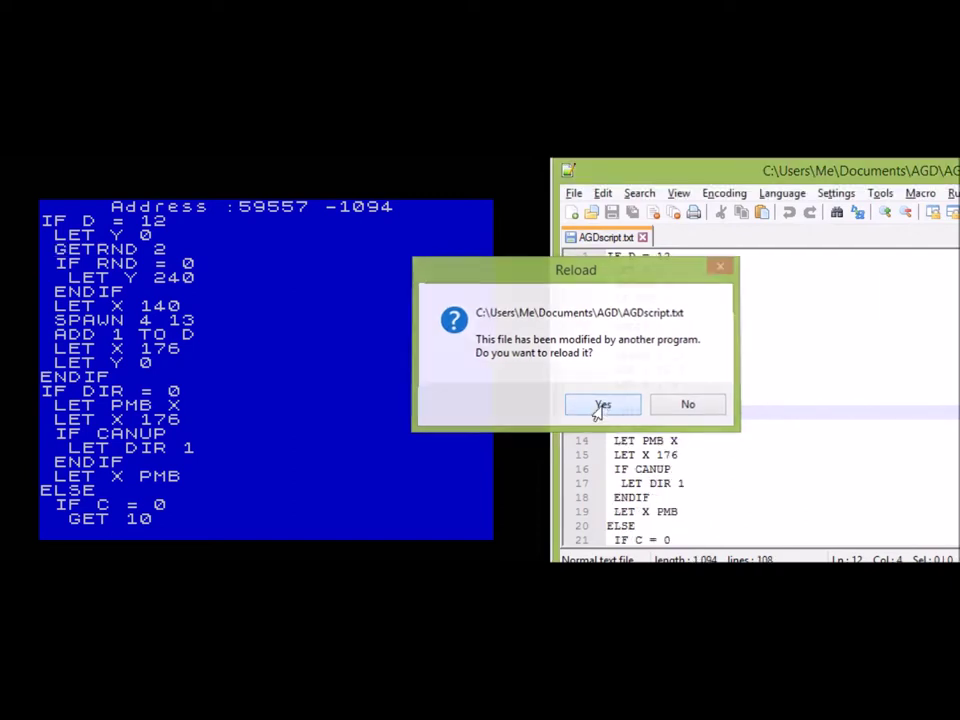
{"action": "left_click", "coordinate": [602, 404]}
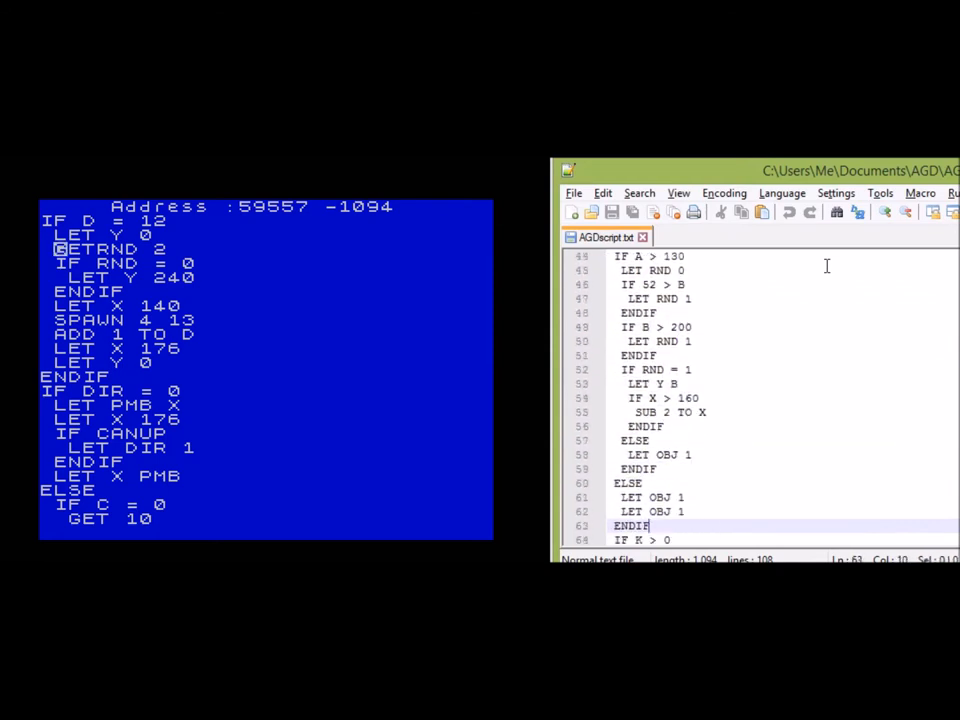
{"action": "scroll", "scroll_direction": "down", "scroll_amount": 3}
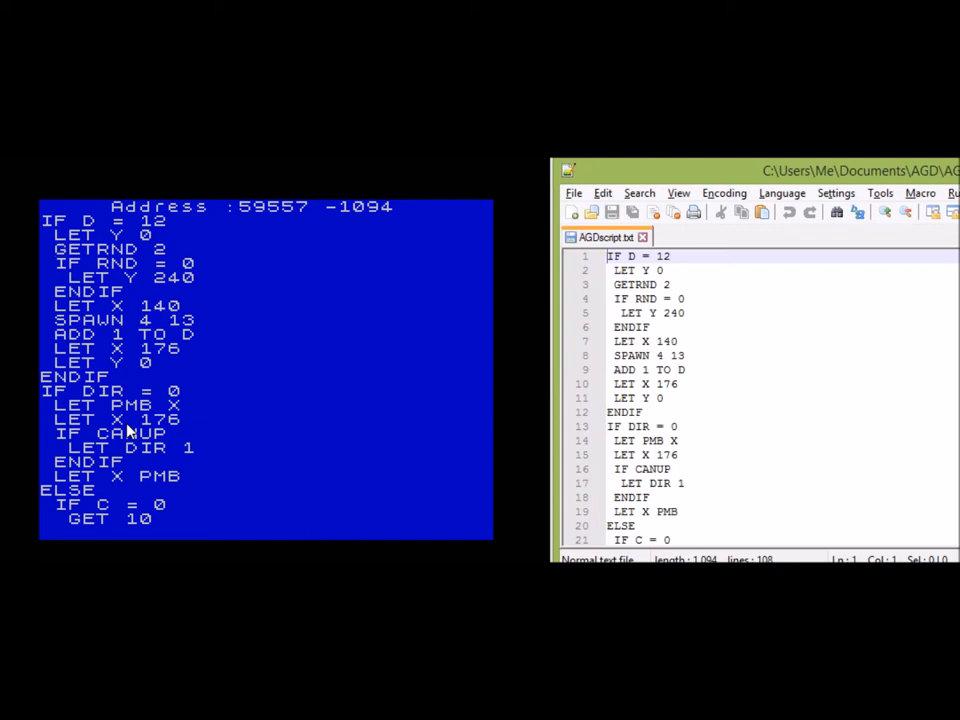
{"action": "mouse_move", "coordinate": [276, 460]}
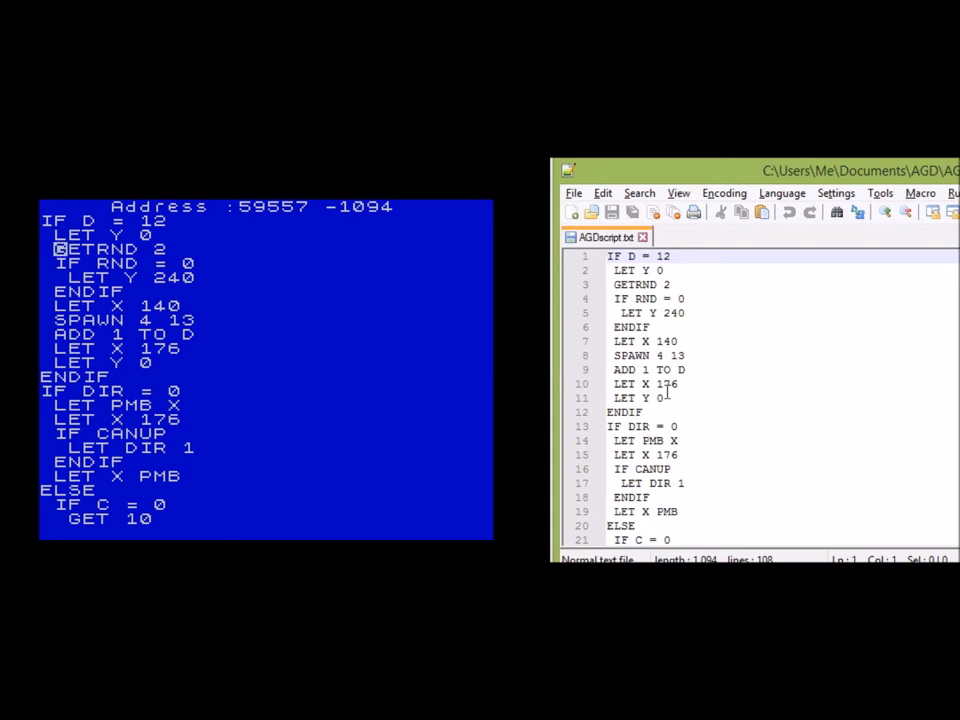
{"action": "mouse_move", "coordinate": [364, 408]}
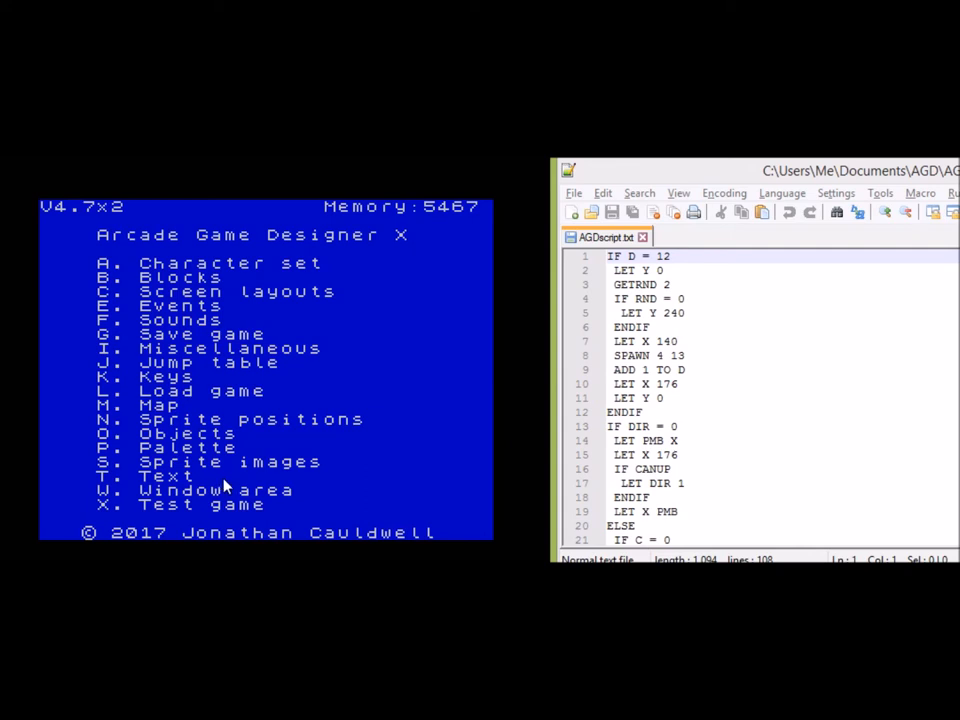
{"action": "mouse_move", "coordinate": [228, 488]}
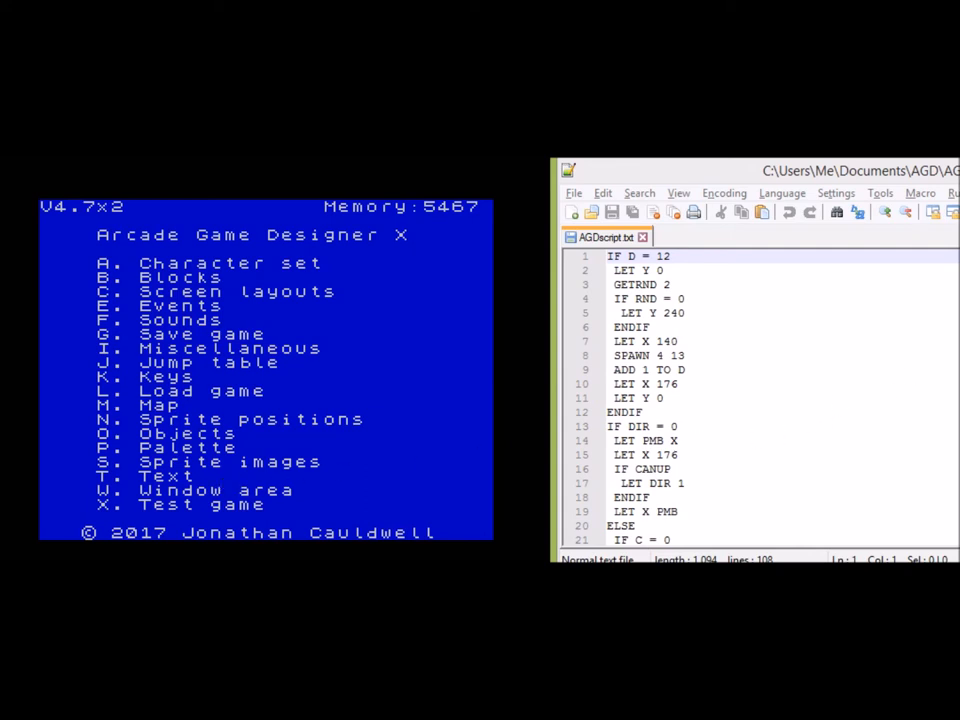